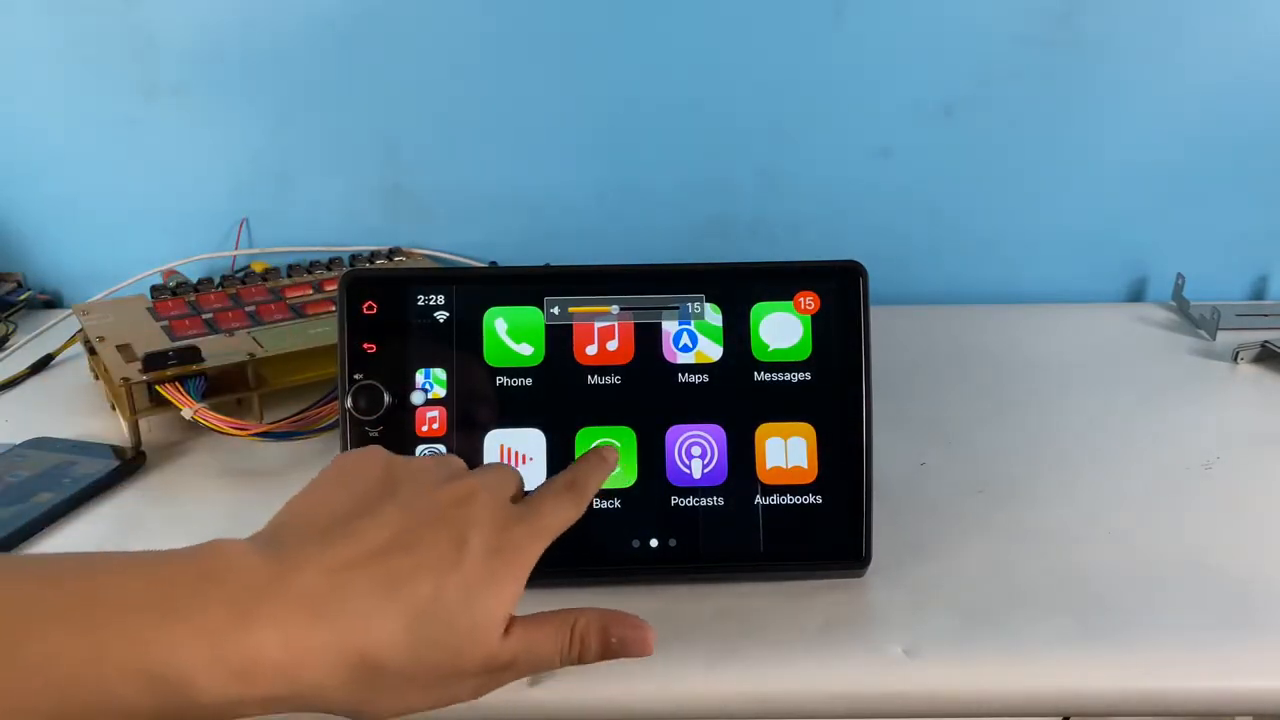
Exit Apple CarPlay via the Back icon to return to the Android home screen
{"action": "left_click", "coordinate": [607, 458]}
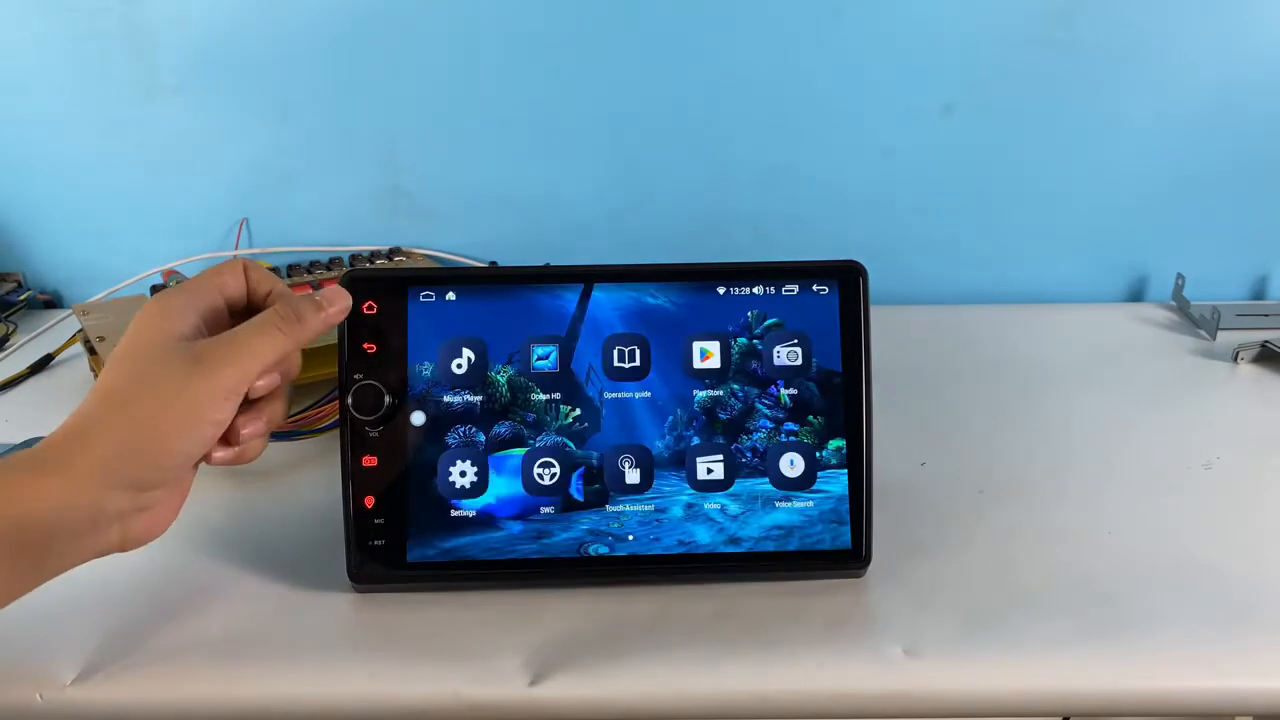
Swipe through the Android launcher's app pages toward the YouTube app
{"action": "scroll", "scroll_direction": "left", "scroll_amount": 3}
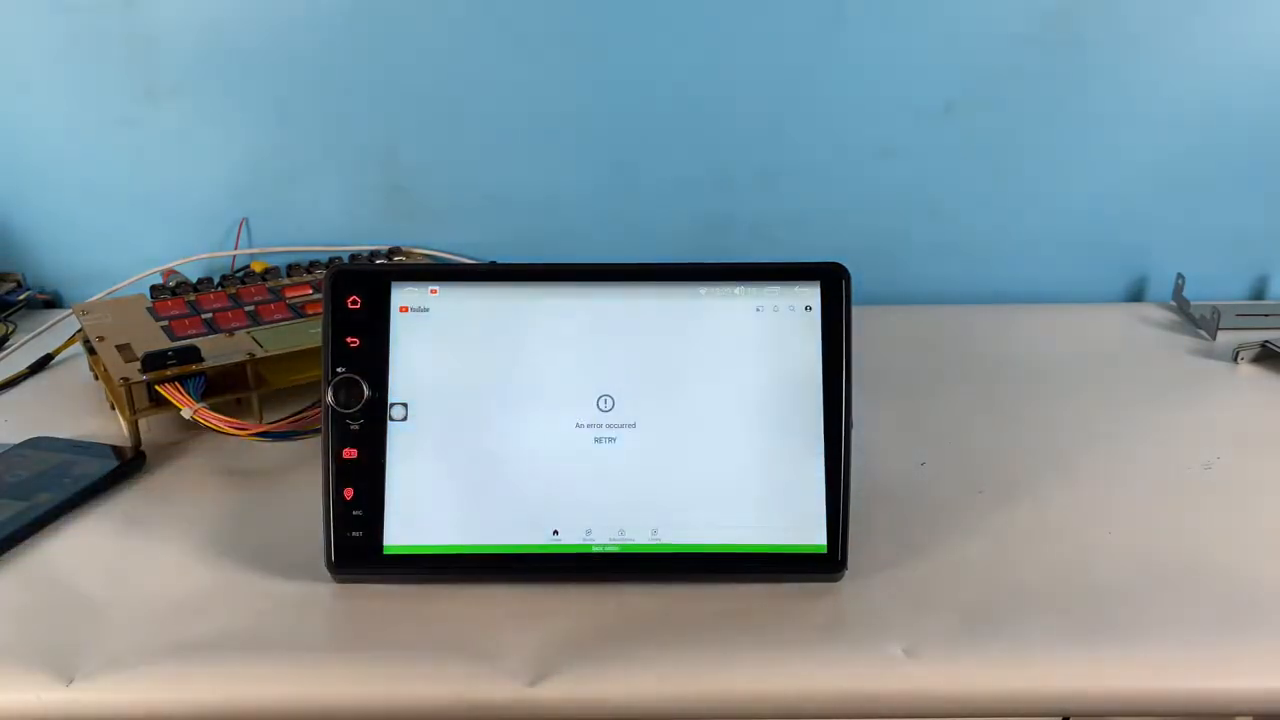
Retry loading YouTube after the error and scroll through the home feed thumbnails
{"action": "left_click", "coordinate": [605, 441]}
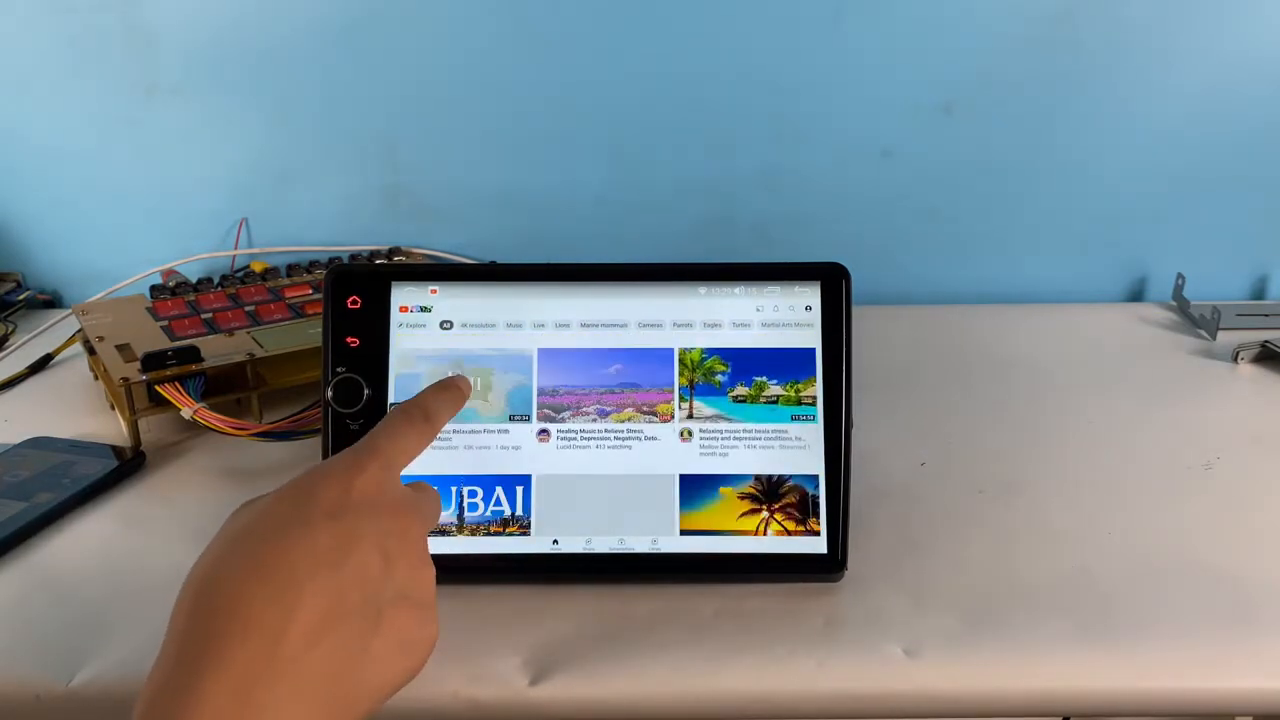
{"action": "scroll", "scroll_direction": "up", "scroll_amount": 3}
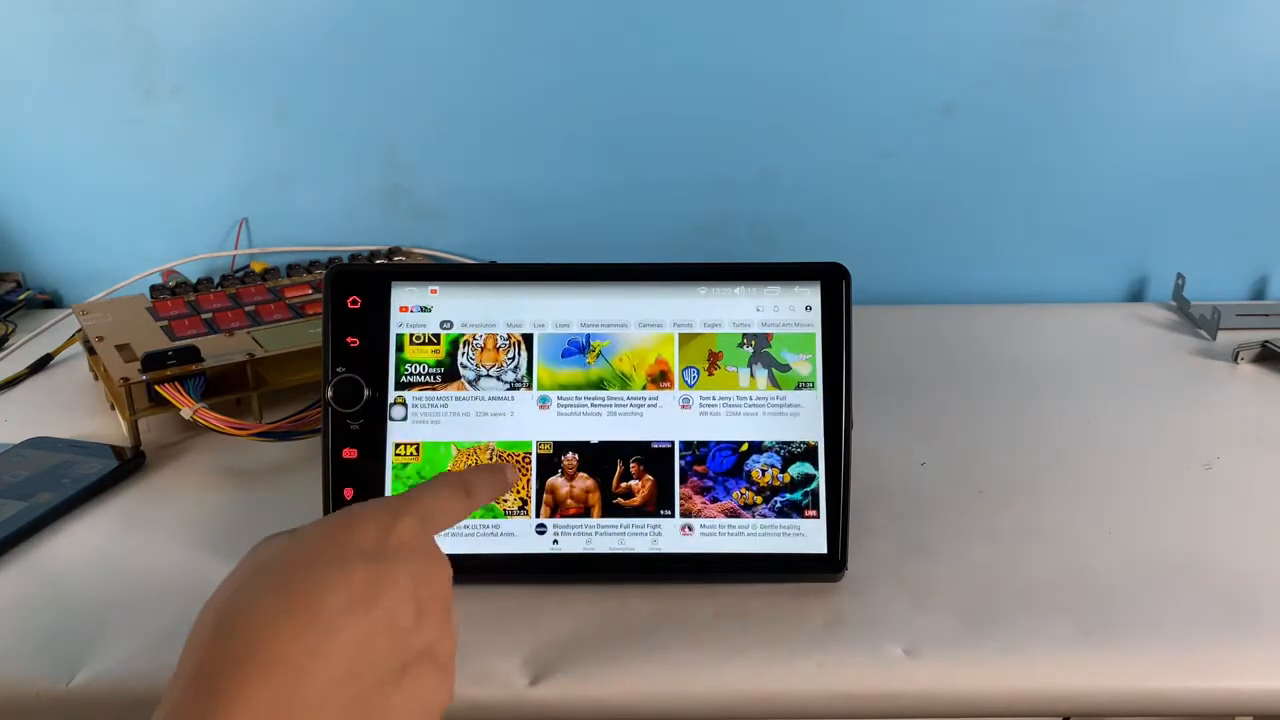